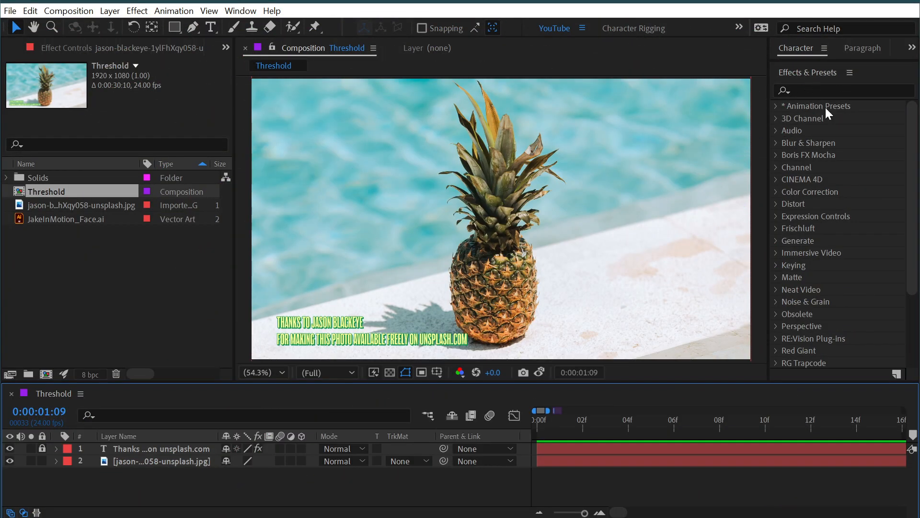
Step: Scroll the Effects & Presets panel down to the Stylize category with Threshold visible
{"action": "scroll", "scroll_direction": "down", "scroll_amount": 3}
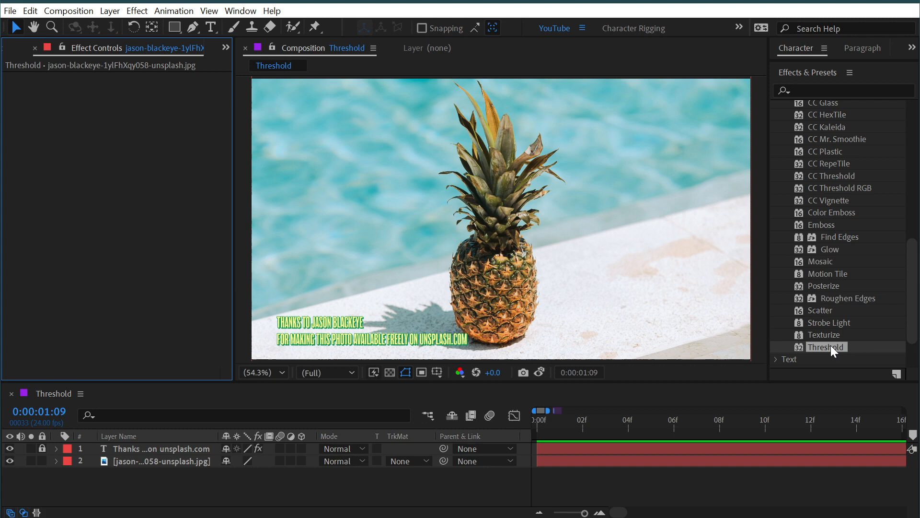
Step: Apply Threshold to the pineapple photo, try Level 61 and 176, then select it for deletion
{"action": "double_click", "coordinate": [827, 347]}
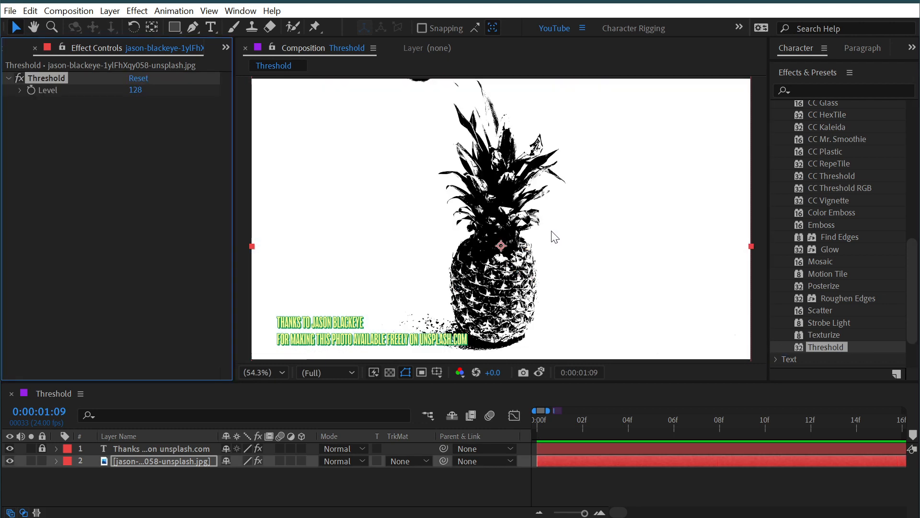
{"action": "mouse_move", "coordinate": [88, 89]}
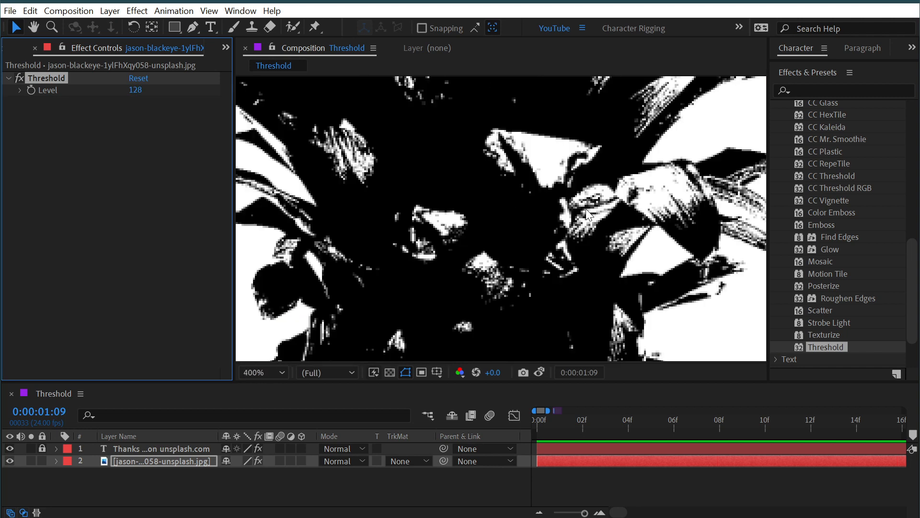
{"action": "mouse_move", "coordinate": [478, 183]}
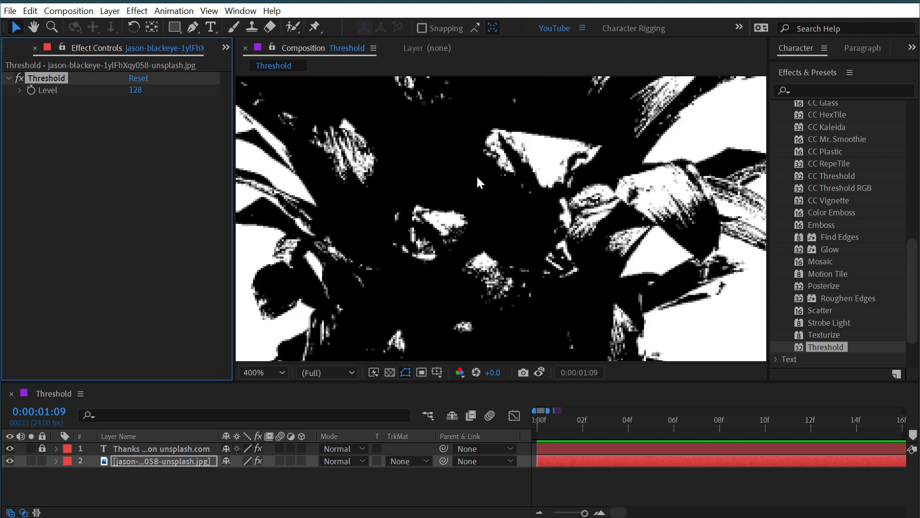
{"action": "left_click", "coordinate": [260, 371]}
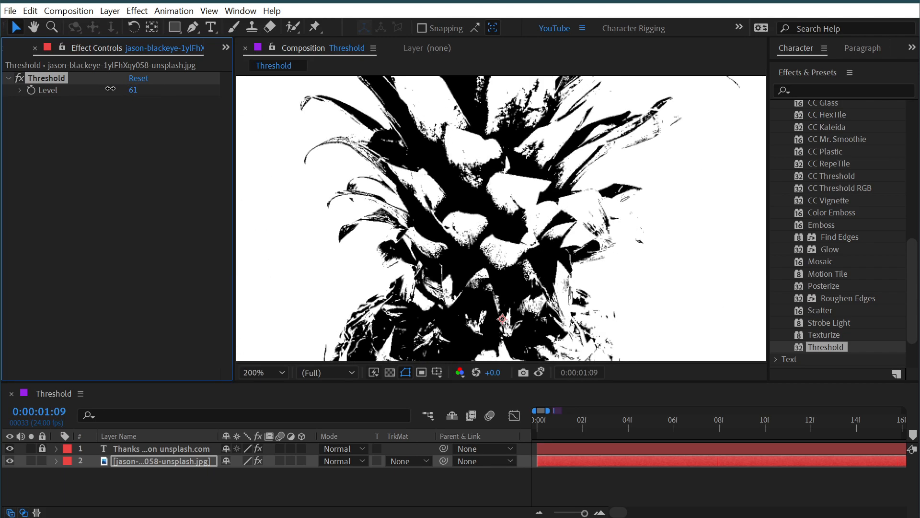
{"action": "left_click_drag", "start_coordinate": [133, 90], "coordinate": [117, 90]}
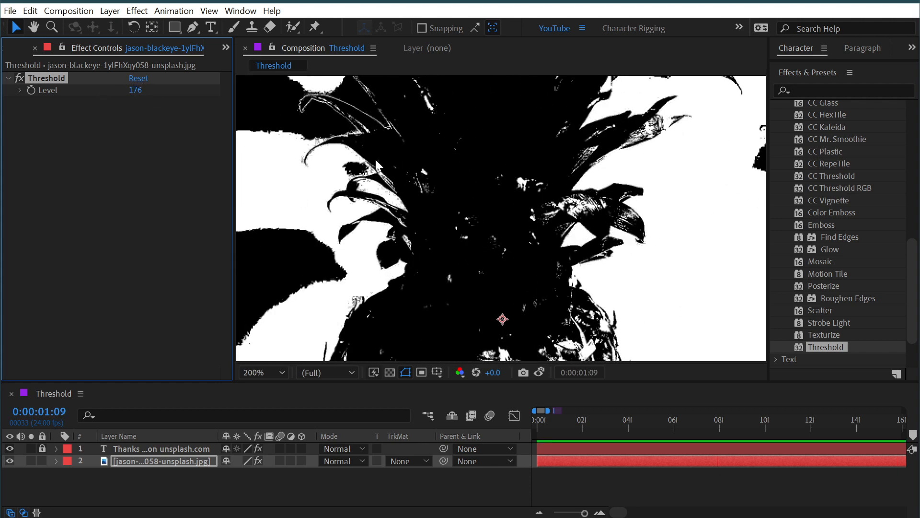
{"action": "left_click", "coordinate": [261, 372]}
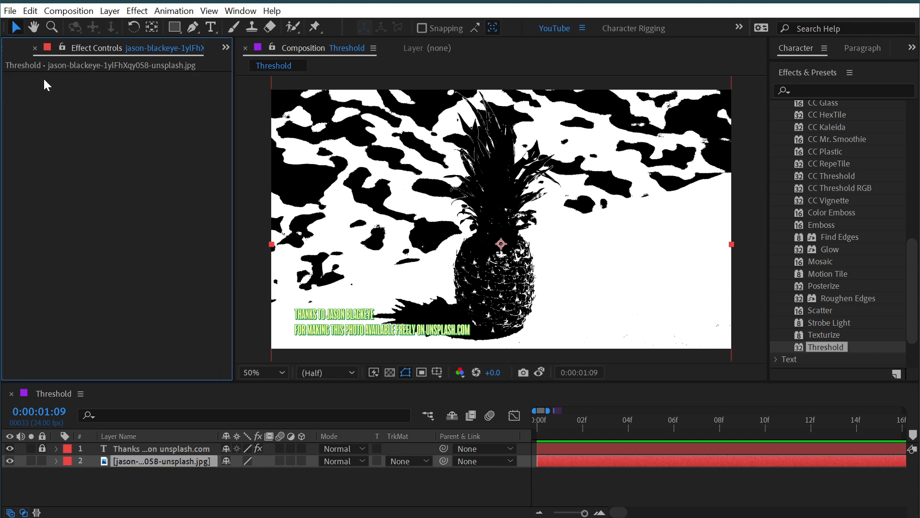
Step: Search and apply Levels and Tint to the photo, then raise Levels Input Black toward 128
{"action": "left_click", "coordinate": [839, 91]}
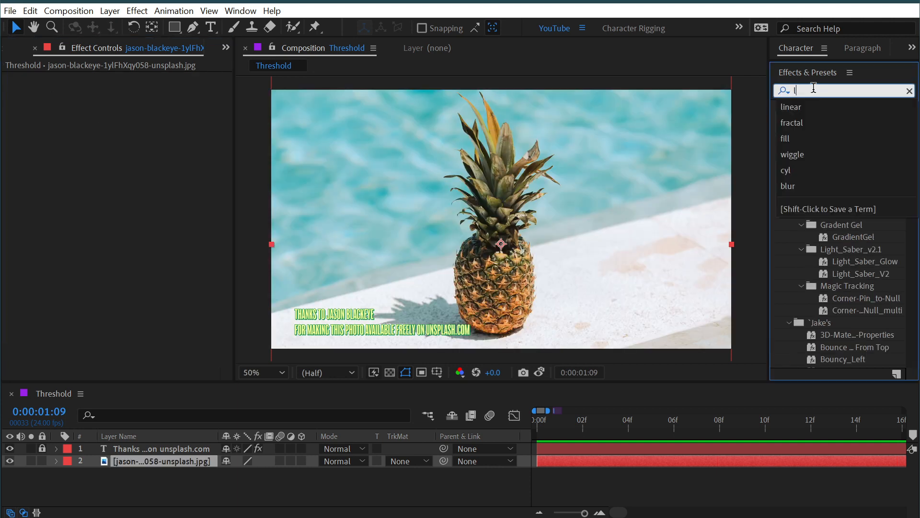
{"action": "type", "text": "levels"}
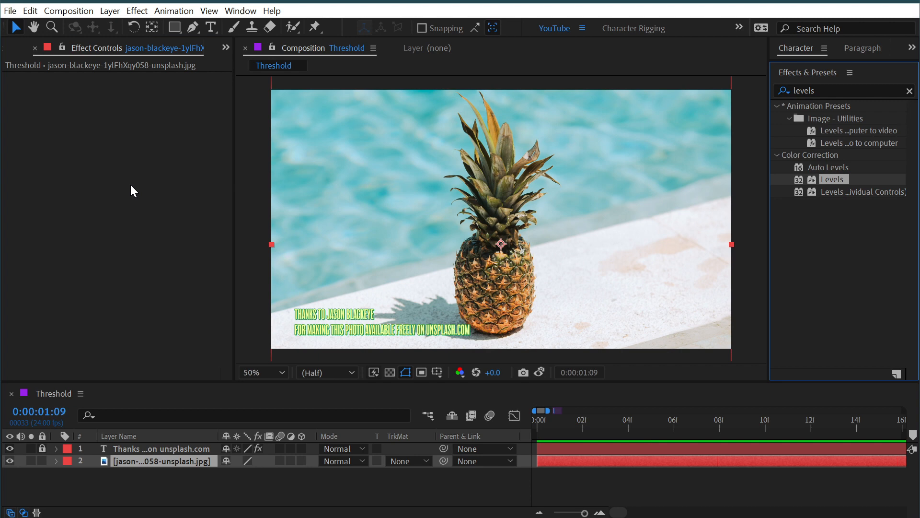
{"action": "type", "text": "tint"}
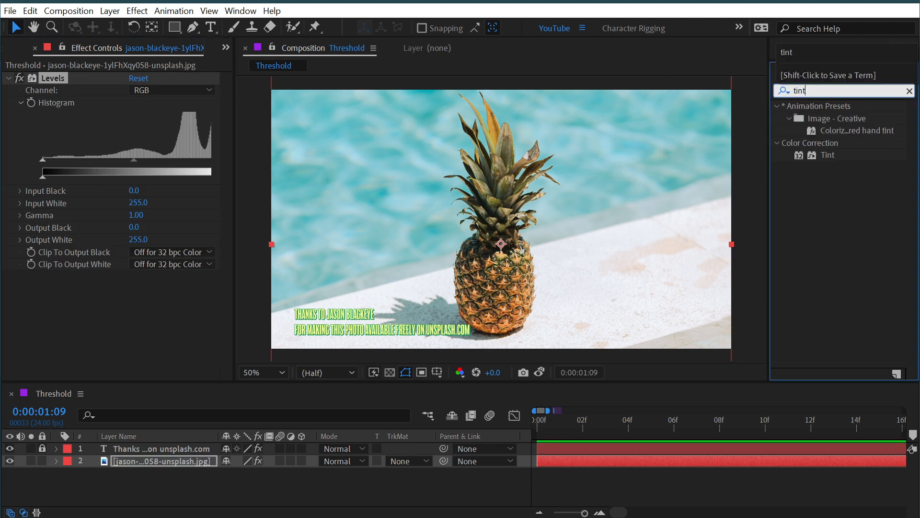
{"action": "double_click", "coordinate": [828, 155]}
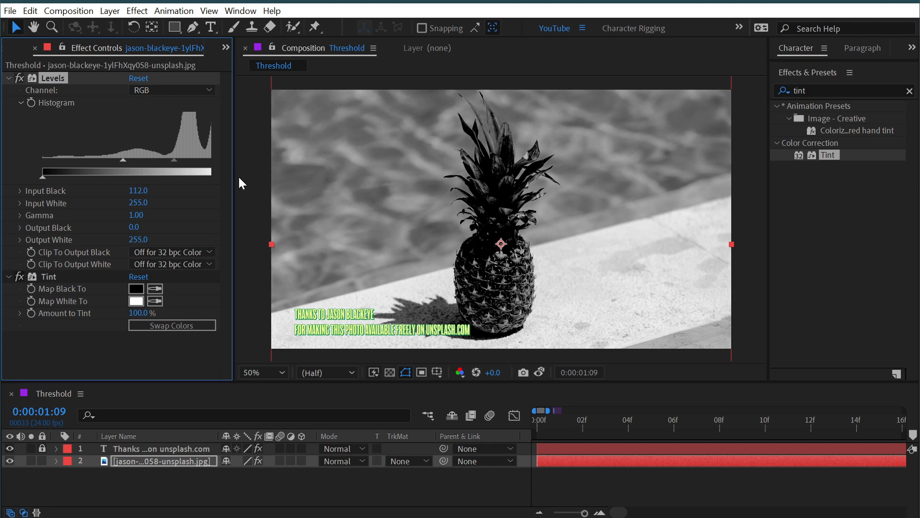
{"action": "left_click_drag", "start_coordinate": [207, 160], "coordinate": [195, 160]}
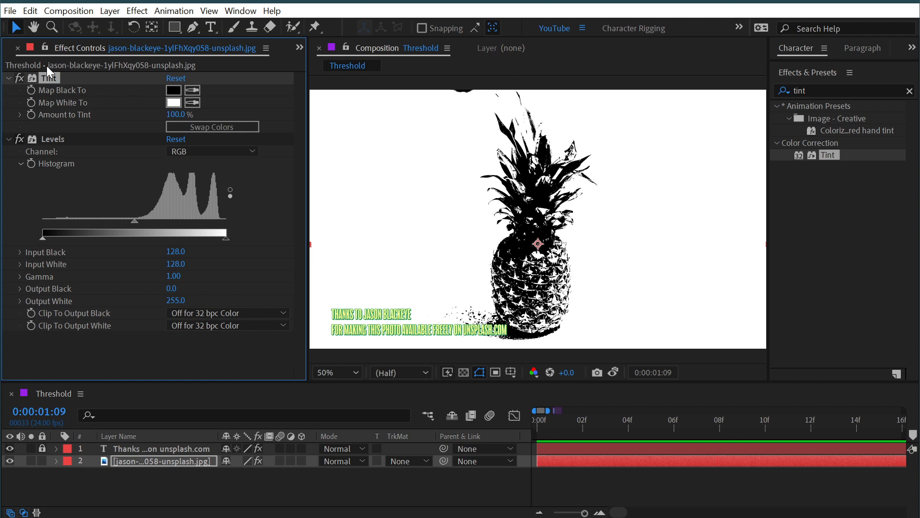
Step: Widen the Levels input range to 26–176.5 for a softer grayscale pineapple
{"action": "left_click", "coordinate": [337, 372]}
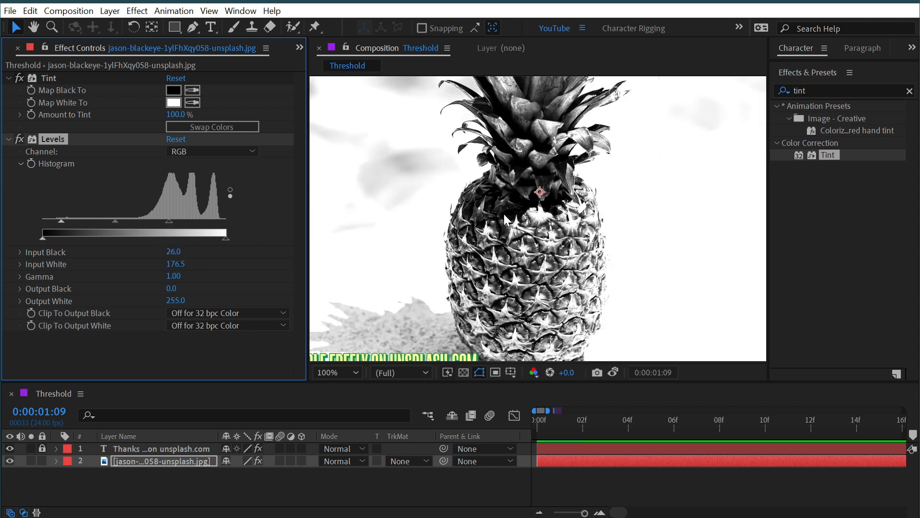
{"action": "mouse_move", "coordinate": [58, 99]}
{"action": "type", "text": "thres"}
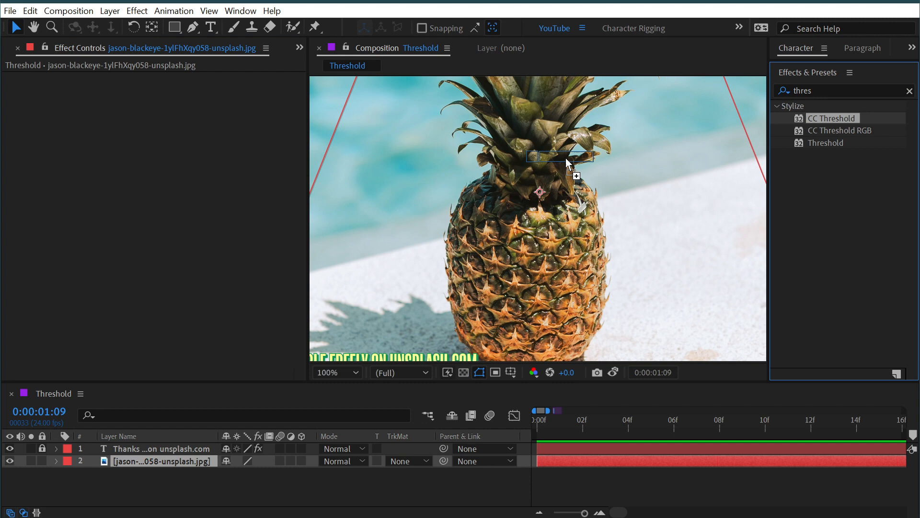
Step: Apply CC Threshold to the photo, try values near 193 and 232, then reset to 127.5
{"action": "double_click", "coordinate": [832, 118]}
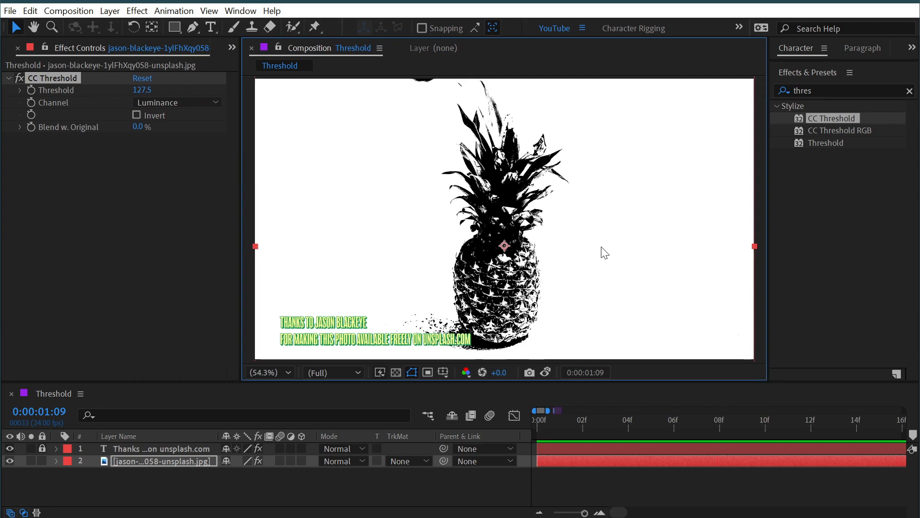
{"action": "left_click_drag", "start_coordinate": [142, 90], "coordinate": [153, 90]}
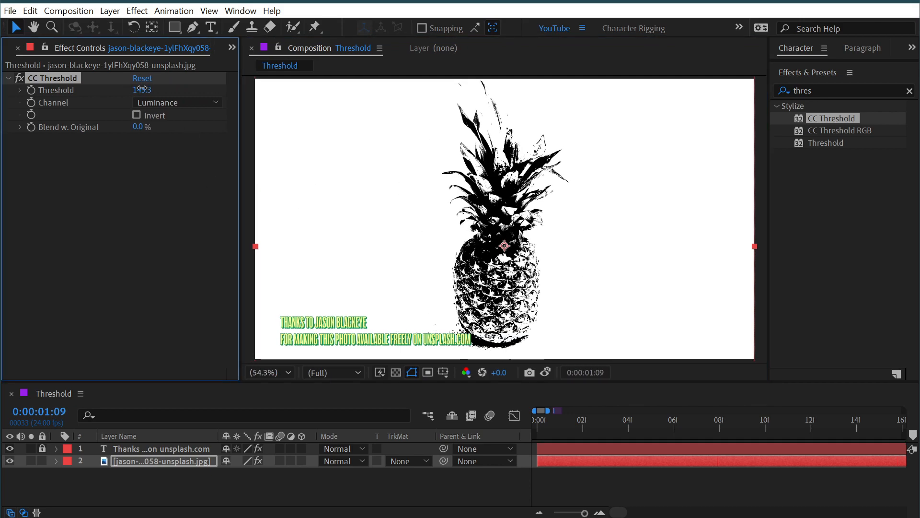
{"action": "left_click_drag", "start_coordinate": [142, 88], "coordinate": [164, 89]}
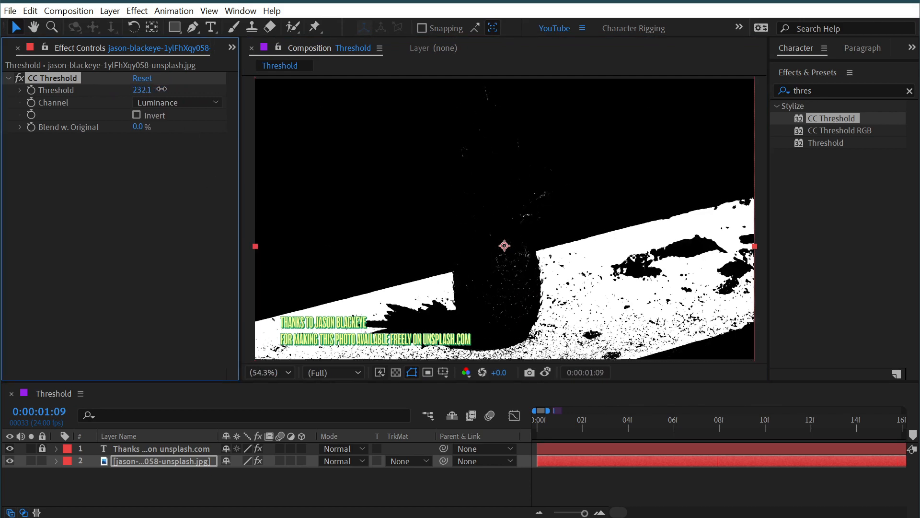
{"action": "left_click", "coordinate": [142, 78]}
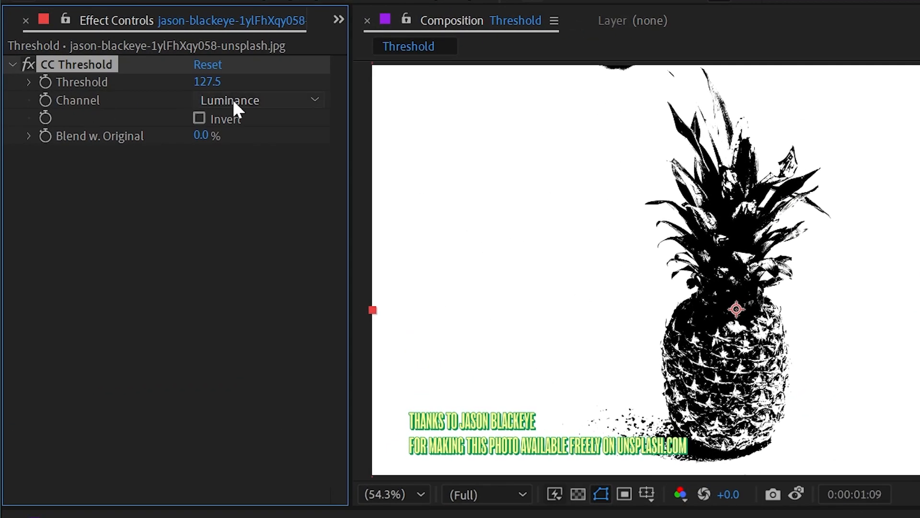
{"action": "mouse_move", "coordinate": [228, 110]}
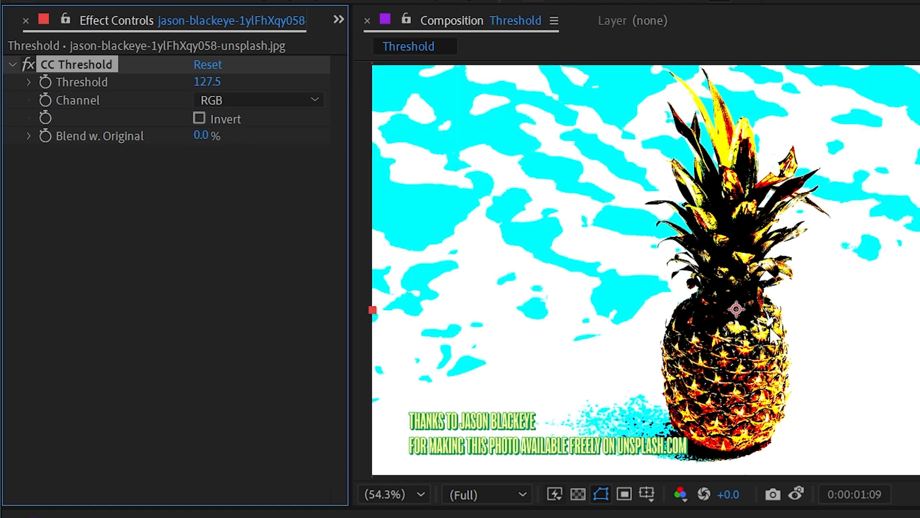
Step: Try CC Threshold at 107.1 and back to 127.5, then review its Channel choices
{"action": "left_click", "coordinate": [393, 493]}
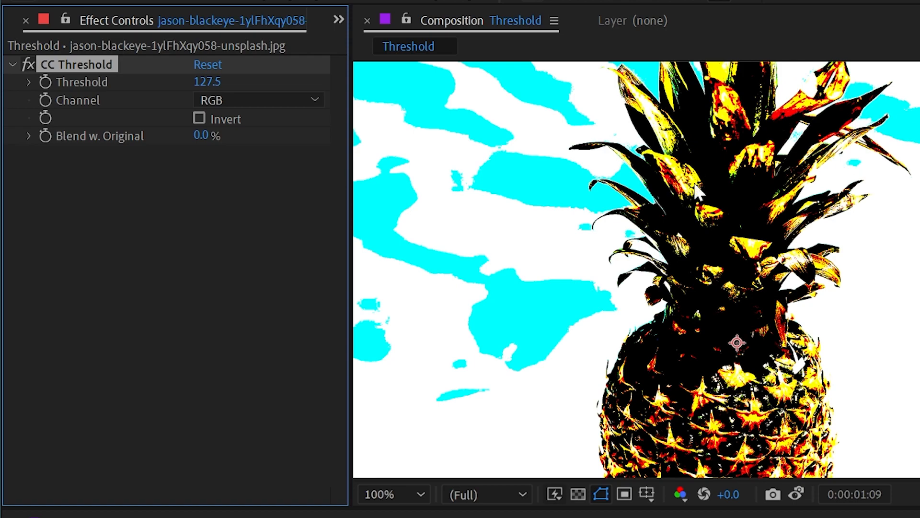
{"action": "mouse_move", "coordinate": [134, 75]}
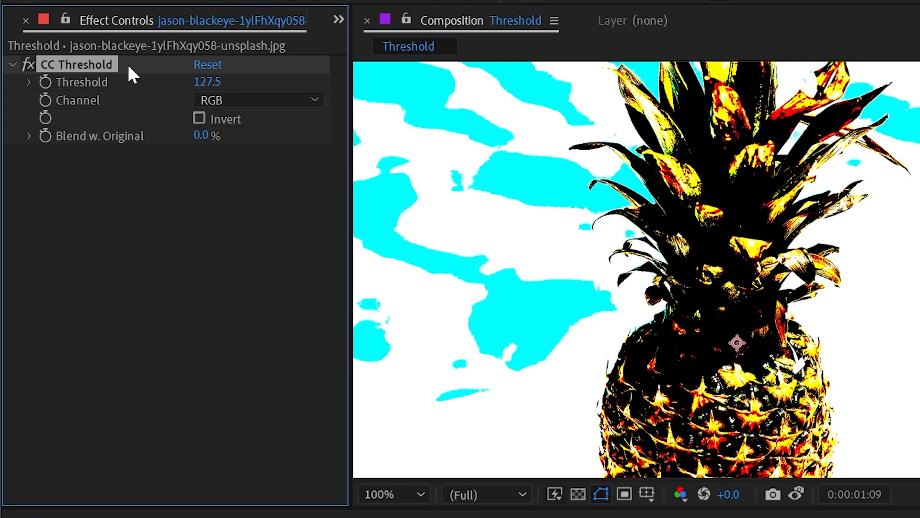
{"action": "left_click_drag", "start_coordinate": [208, 82], "coordinate": [202, 85]}
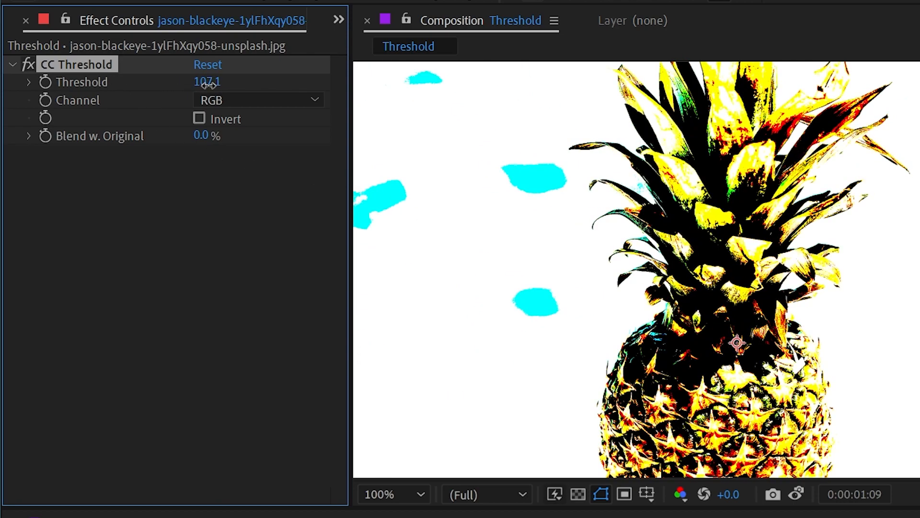
{"action": "left_click_drag", "start_coordinate": [207, 81], "coordinate": [235, 82]}
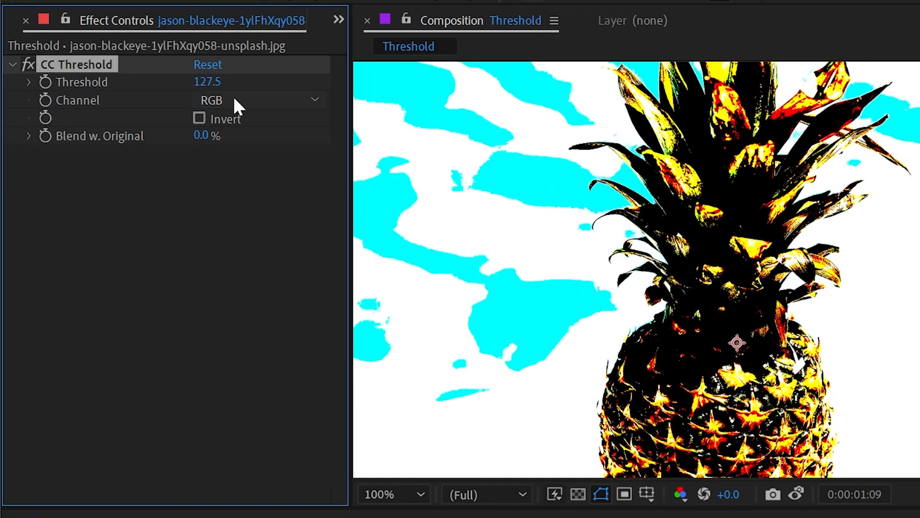
{"action": "left_click", "coordinate": [259, 99]}
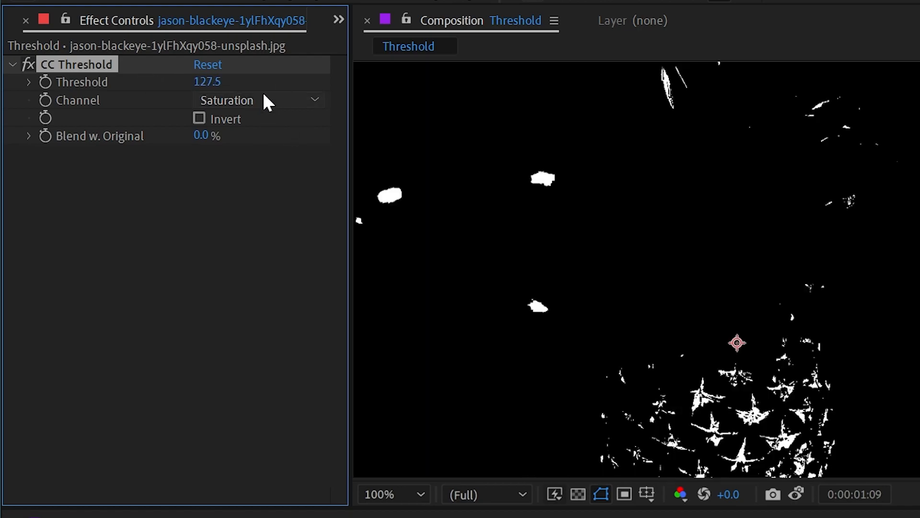
Step: Base the photo's CC Threshold on the Alpha channel and select the face logo layer
{"action": "left_click", "coordinate": [241, 186]}
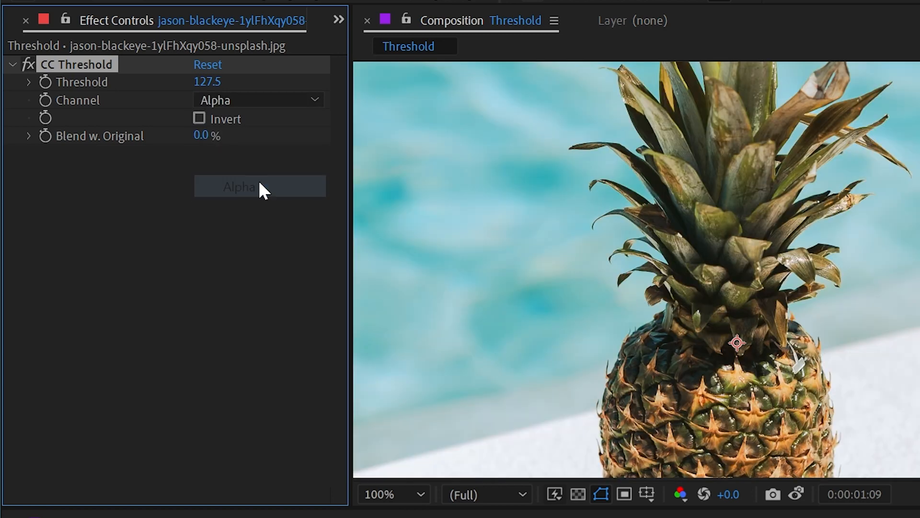
{"action": "left_click", "coordinate": [392, 494]}
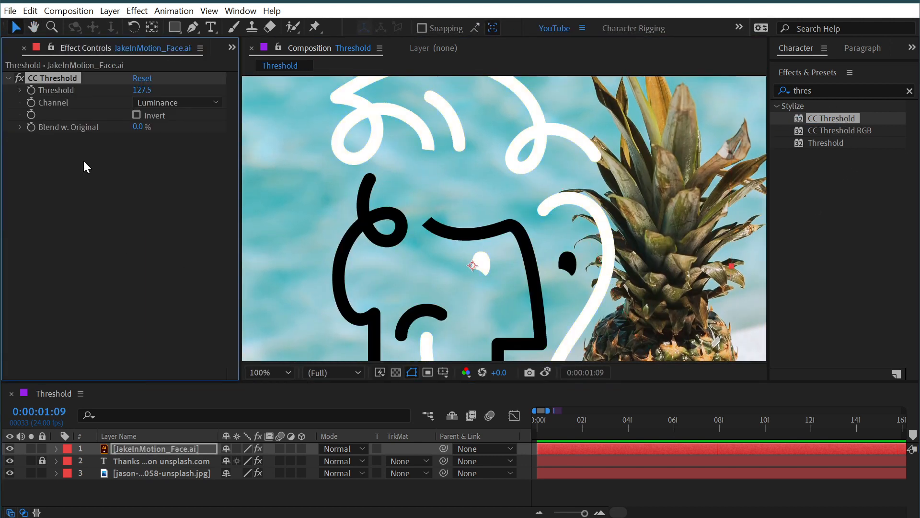
Step: Set the logo's CC Threshold Channel to Alpha so its yellow and green colours return
{"action": "left_click", "coordinate": [176, 102]}
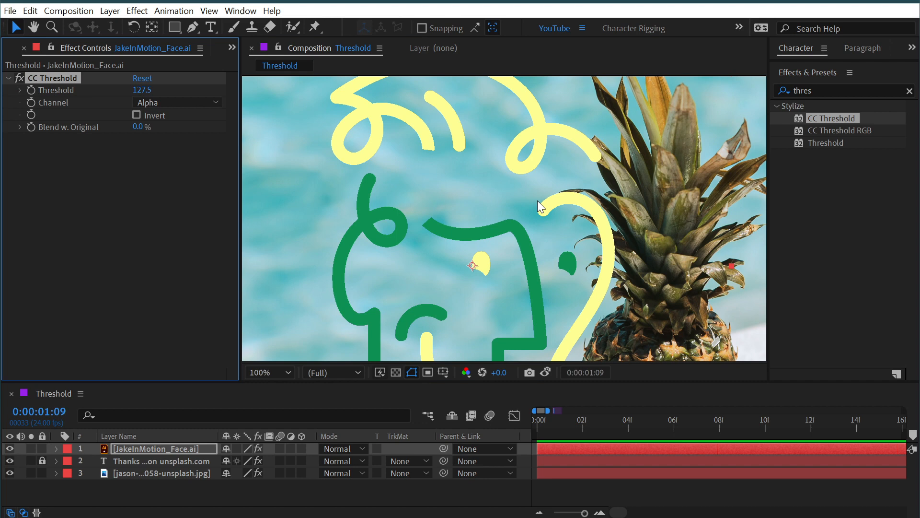
{"action": "mouse_move", "coordinate": [449, 141]}
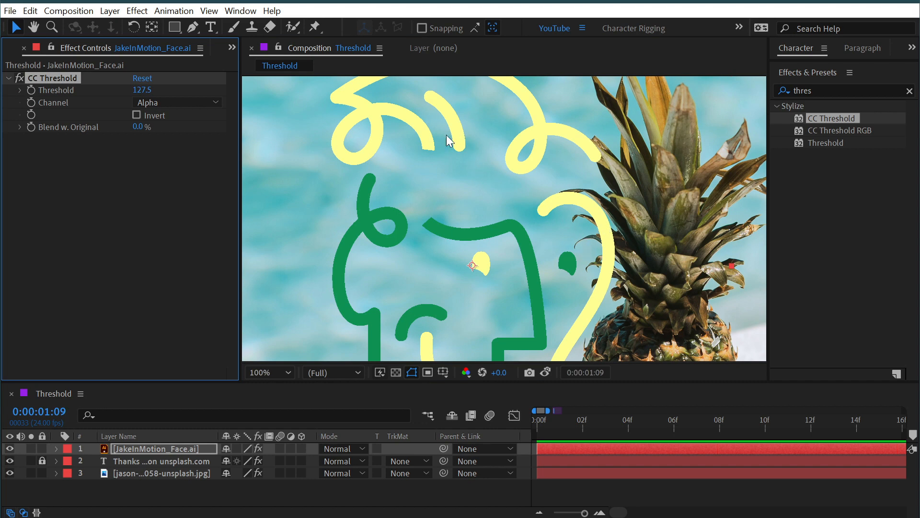
{"action": "mouse_move", "coordinate": [507, 181]}
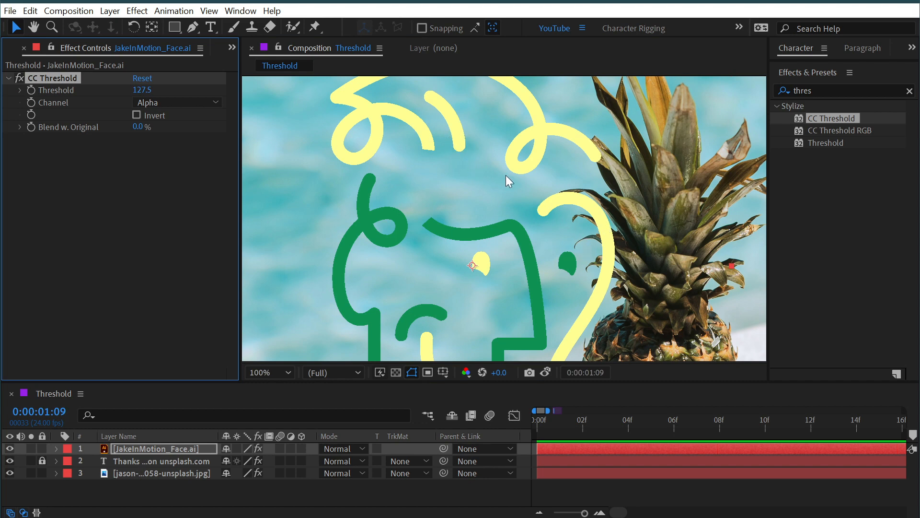
{"action": "mouse_move", "coordinate": [534, 165]}
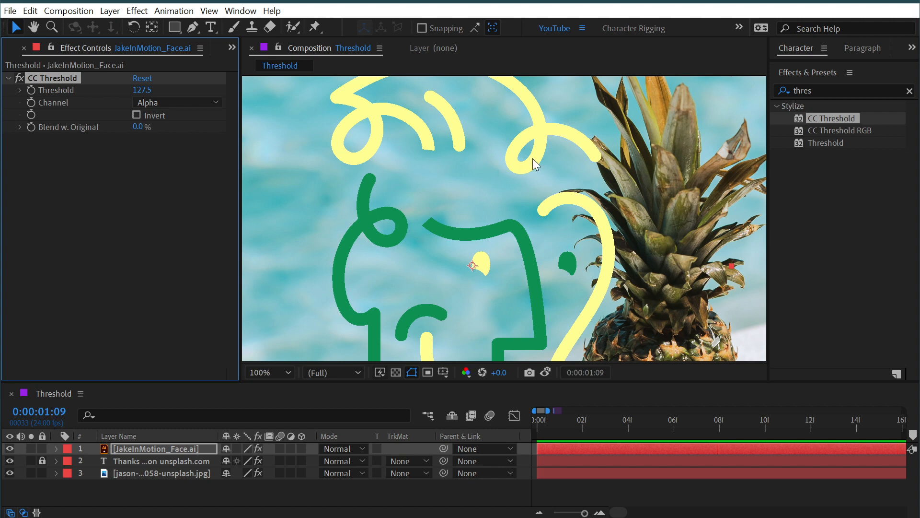
{"action": "mouse_move", "coordinate": [780, 99]}
{"action": "type", "text": "fast"}
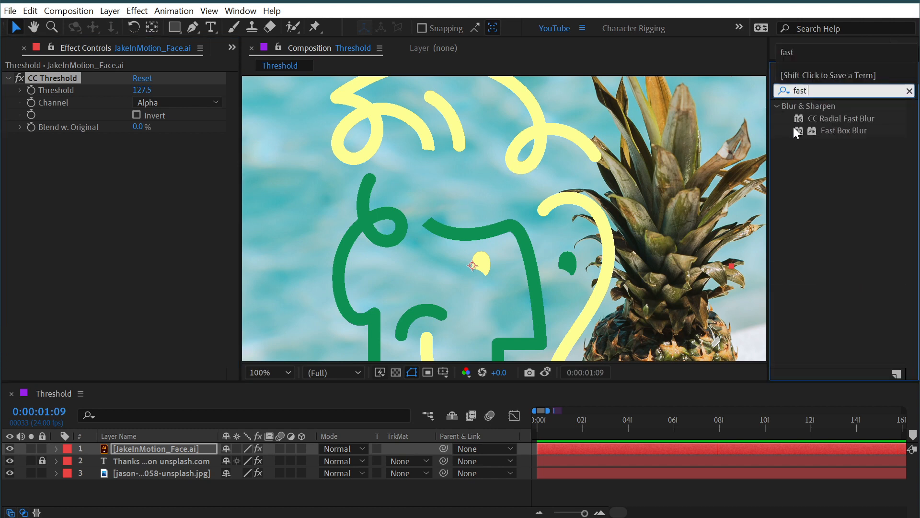
Step: Apply Fast Box Blur to the logo with Blur Radius 7 ahead of its CC Threshold
{"action": "double_click", "coordinate": [845, 130]}
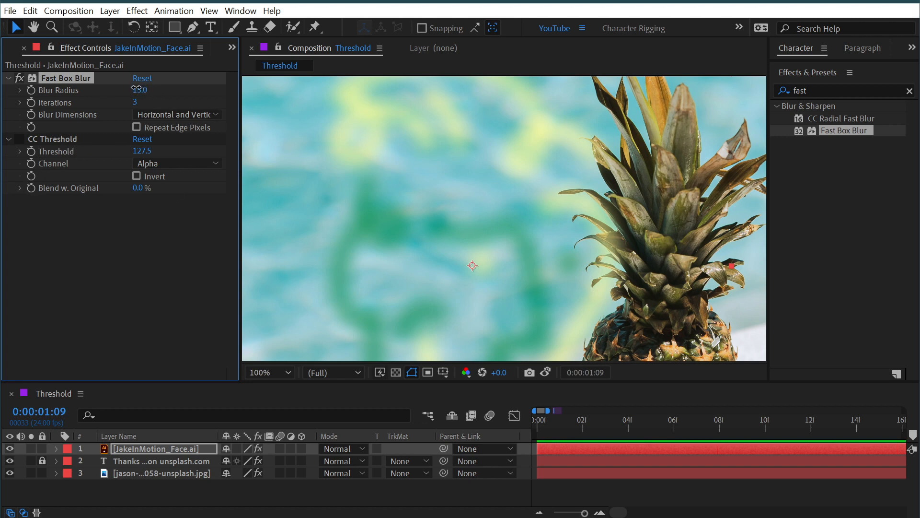
{"action": "left_click_drag", "start_coordinate": [141, 89], "coordinate": [138, 90]}
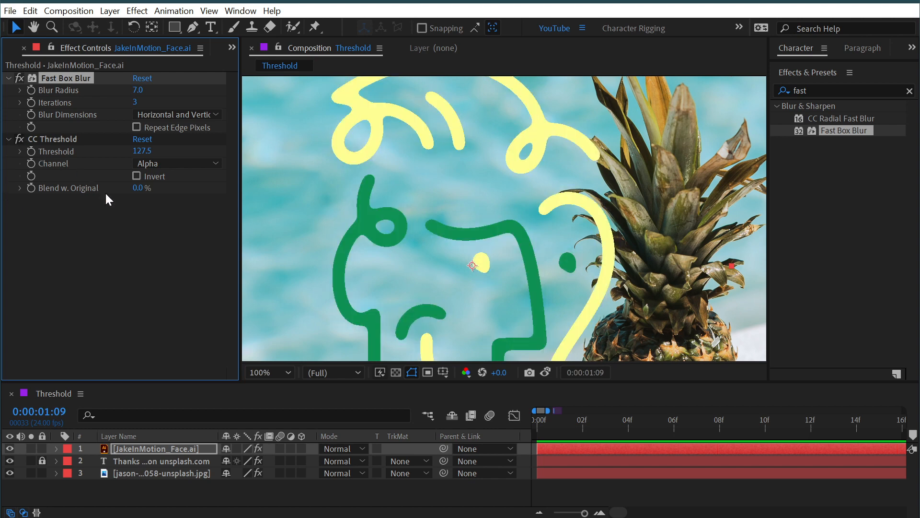
{"action": "mouse_move", "coordinate": [146, 163]}
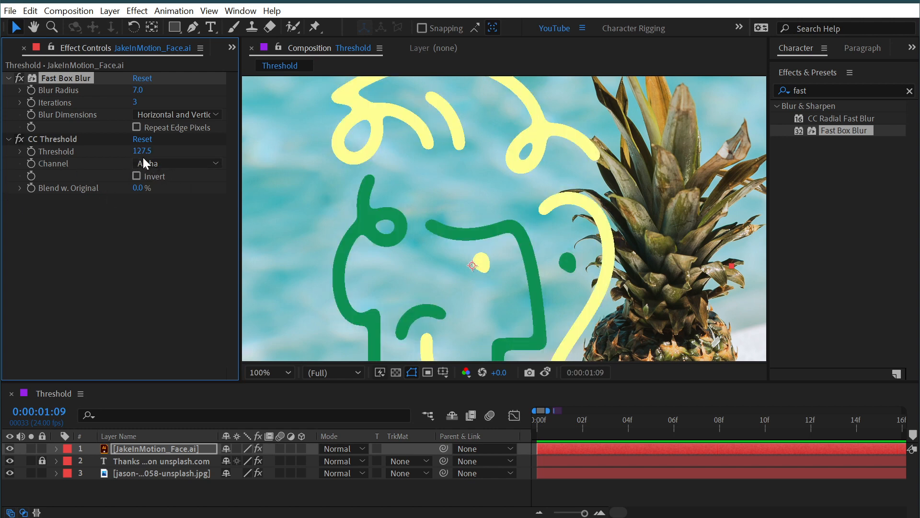
Step: Tune the logo's CC Threshold from 150 up toward 199 and back down to smooth the lines
{"action": "left_click_drag", "start_coordinate": [142, 151], "coordinate": [152, 151]}
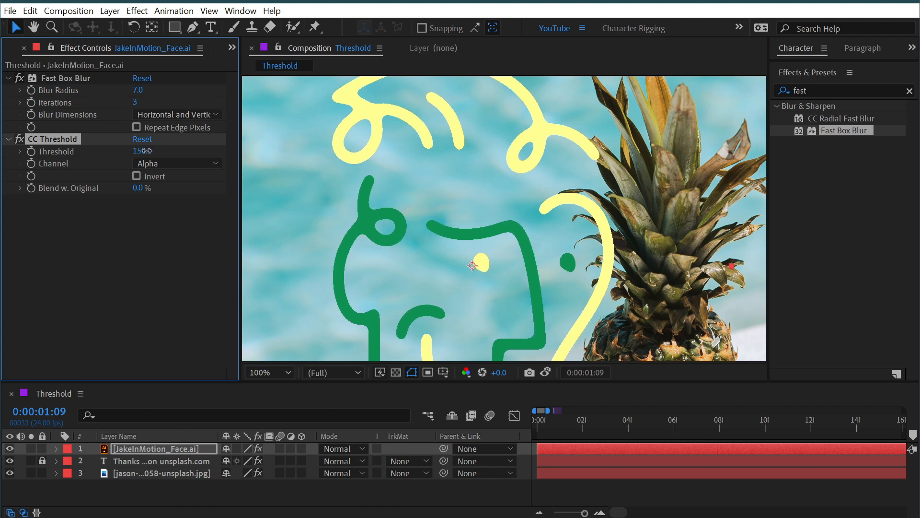
{"action": "left_click_drag", "start_coordinate": [141, 151], "coordinate": [155, 151]}
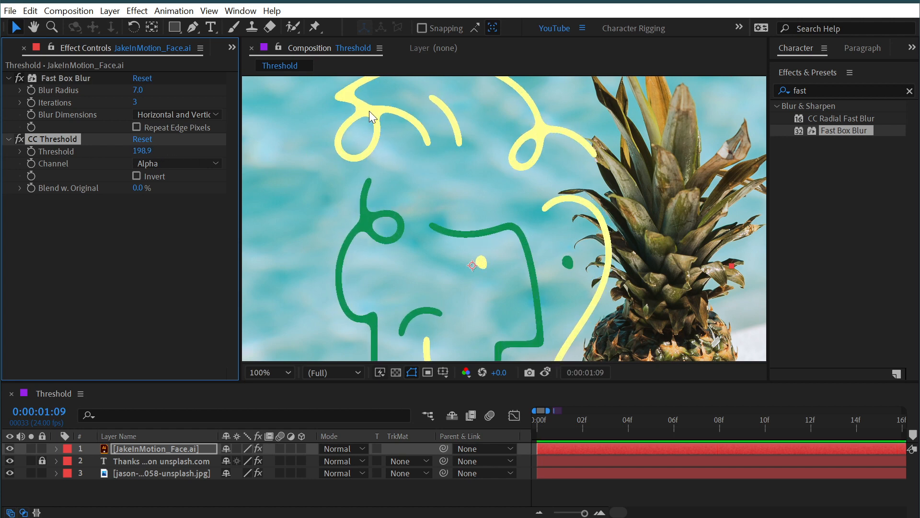
{"action": "mouse_move", "coordinate": [360, 115]}
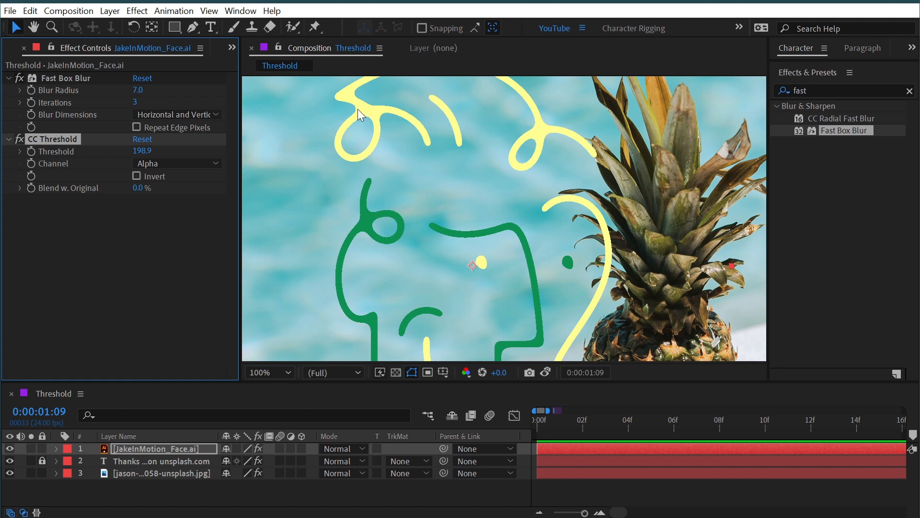
{"action": "mouse_move", "coordinate": [366, 114]}
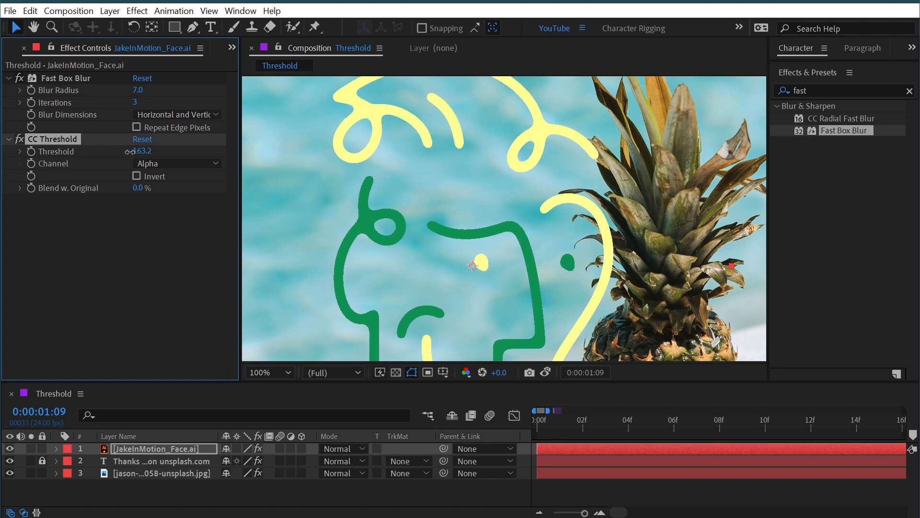
{"action": "left_click_drag", "start_coordinate": [139, 151], "coordinate": [143, 152]}
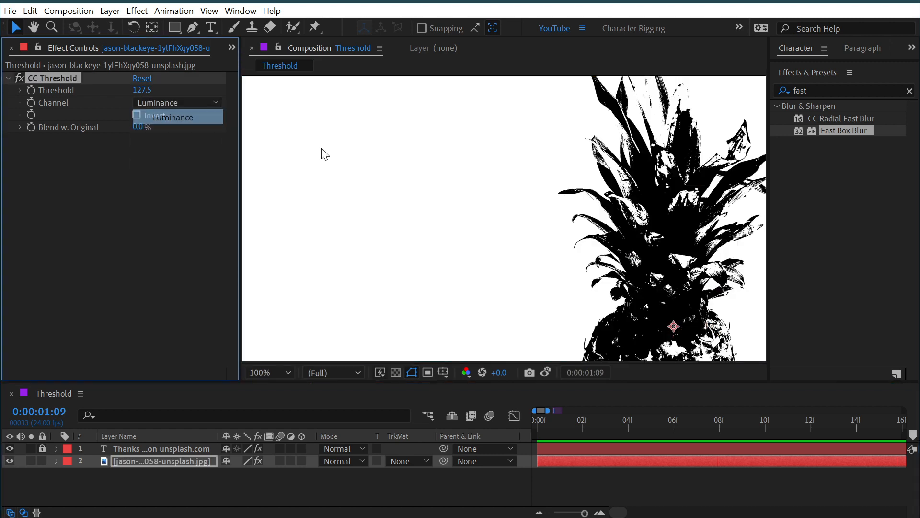
Step: Set the photo's CC Threshold to Luminance with Invert on, leaving a white pineapple on black
{"action": "left_click", "coordinate": [137, 115]}
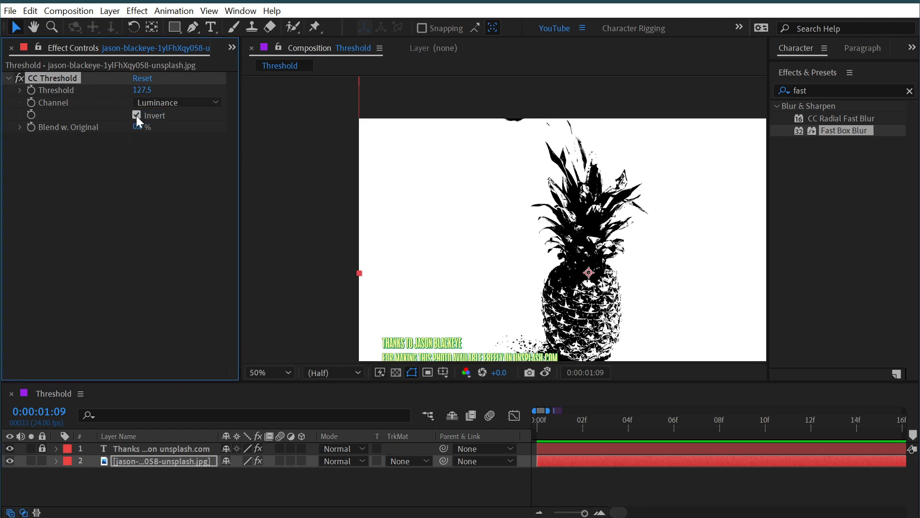
{"action": "left_click", "coordinate": [136, 115]}
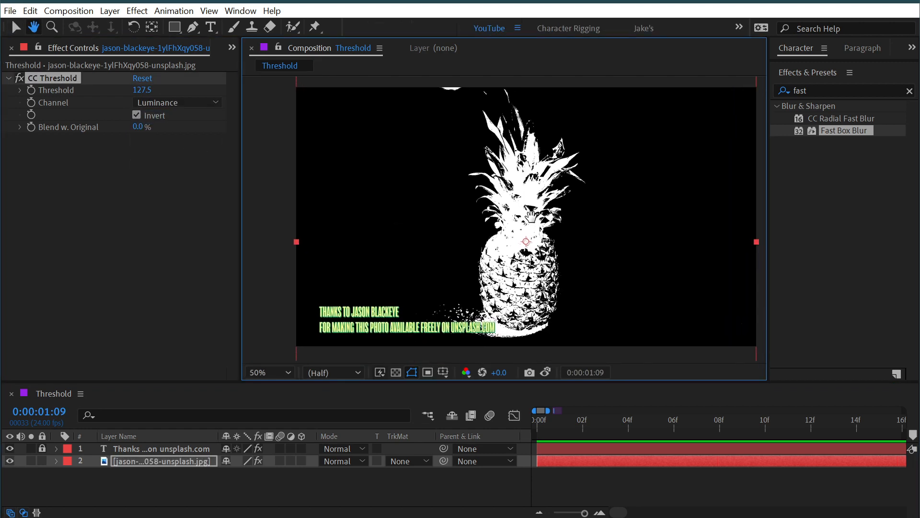
{"action": "left_click_drag", "start_coordinate": [142, 127], "coordinate": [179, 126]}
{"action": "type", "text": "thre"}
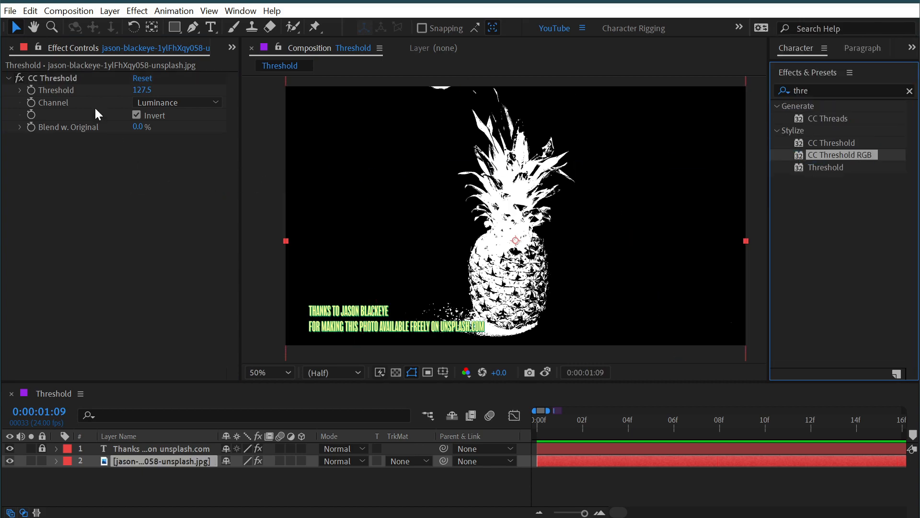
Step: Apply CC Threshold RGB to the pineapple photo, all channels at 127.5, and select the effect
{"action": "double_click", "coordinate": [842, 154]}
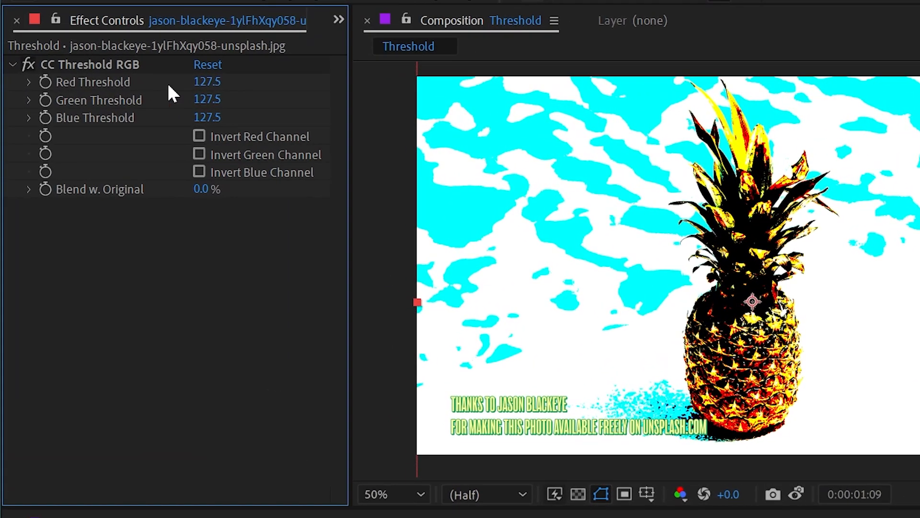
{"action": "mouse_move", "coordinate": [129, 82]}
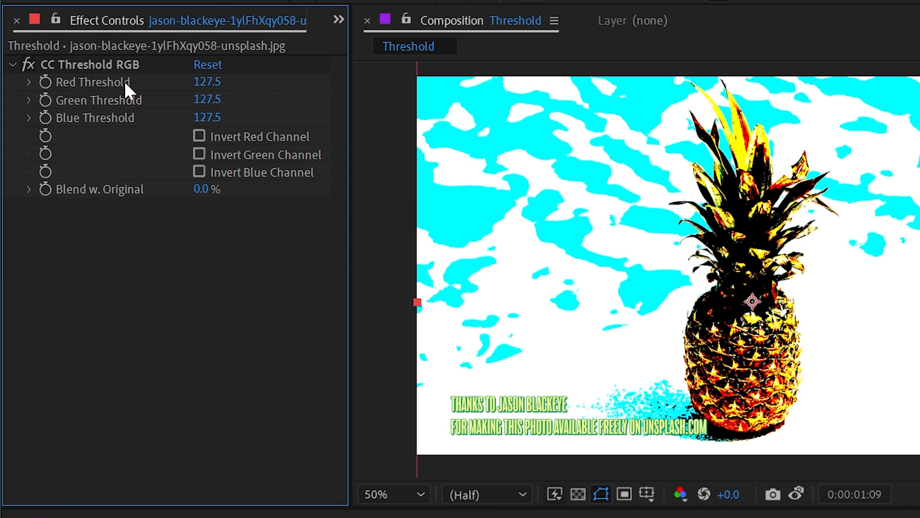
{"action": "mouse_move", "coordinate": [183, 112]}
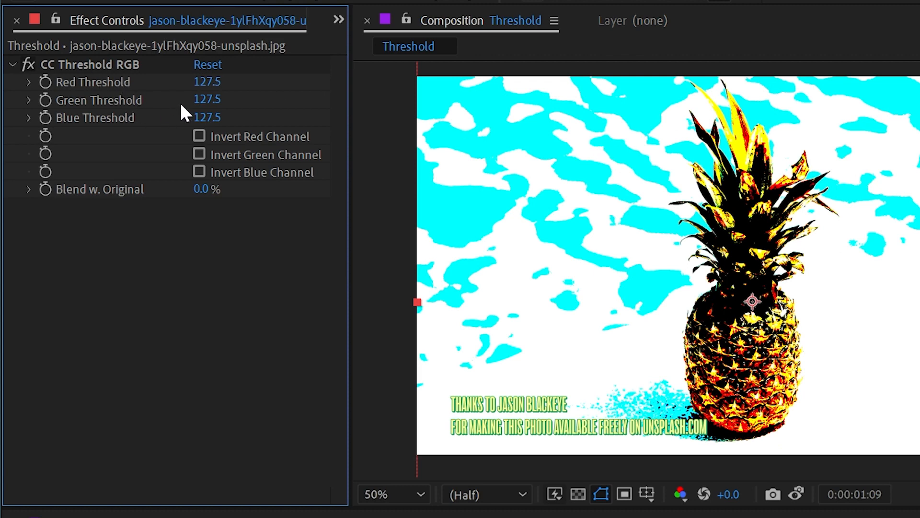
{"action": "mouse_move", "coordinate": [120, 125]}
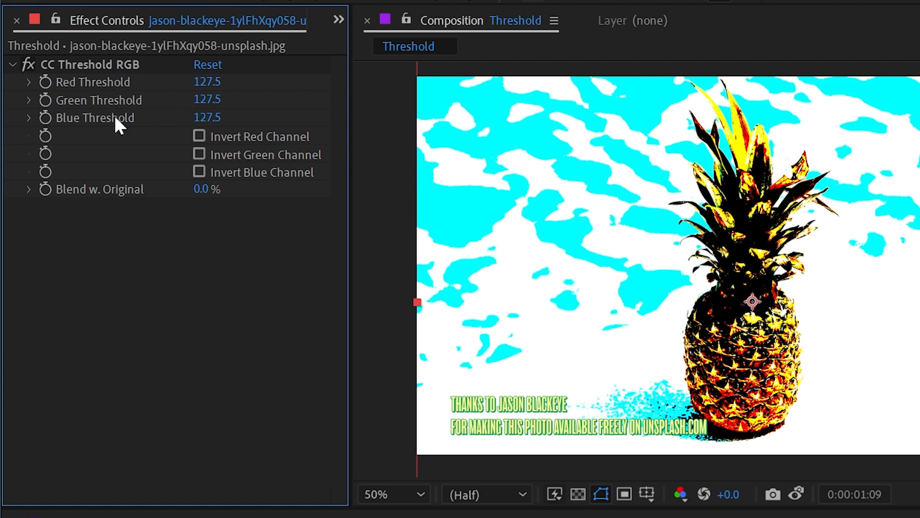
{"action": "left_click", "coordinate": [90, 65]}
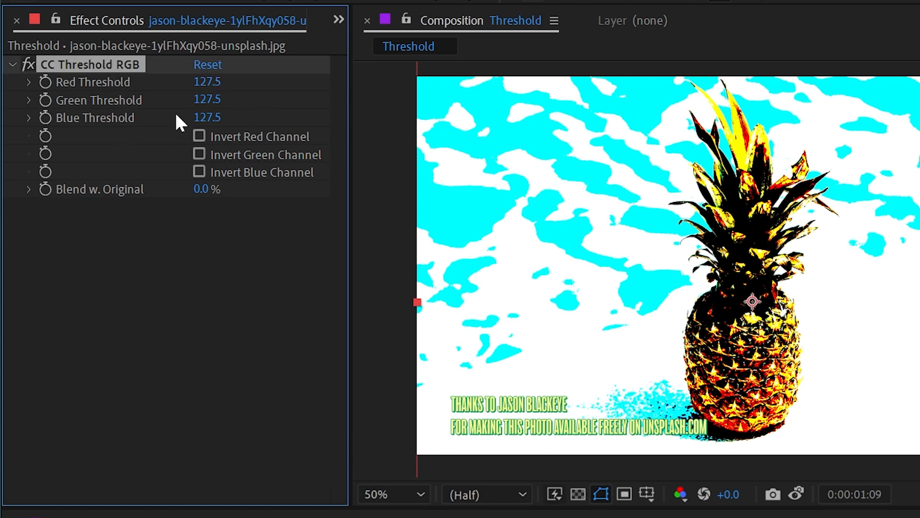
{"action": "mouse_move", "coordinate": [134, 91]}
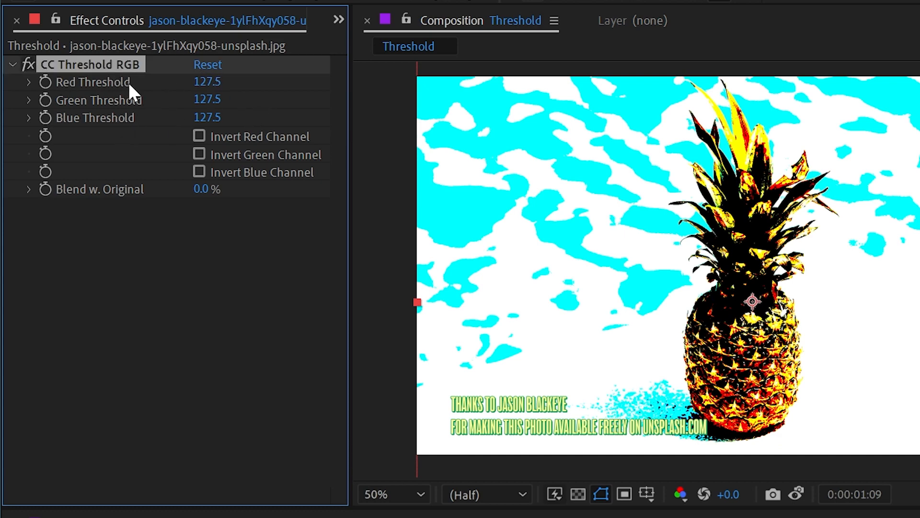